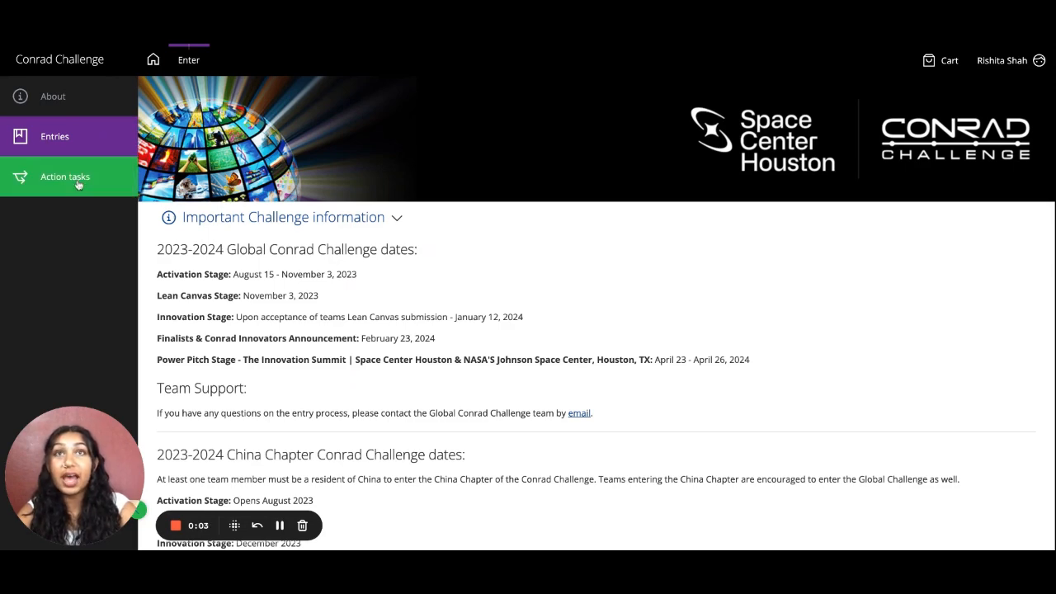
Step: Open the SmartBin entry's Innovation Stage submission form from Action tasks
{"action": "left_click", "coordinate": [65, 176]}
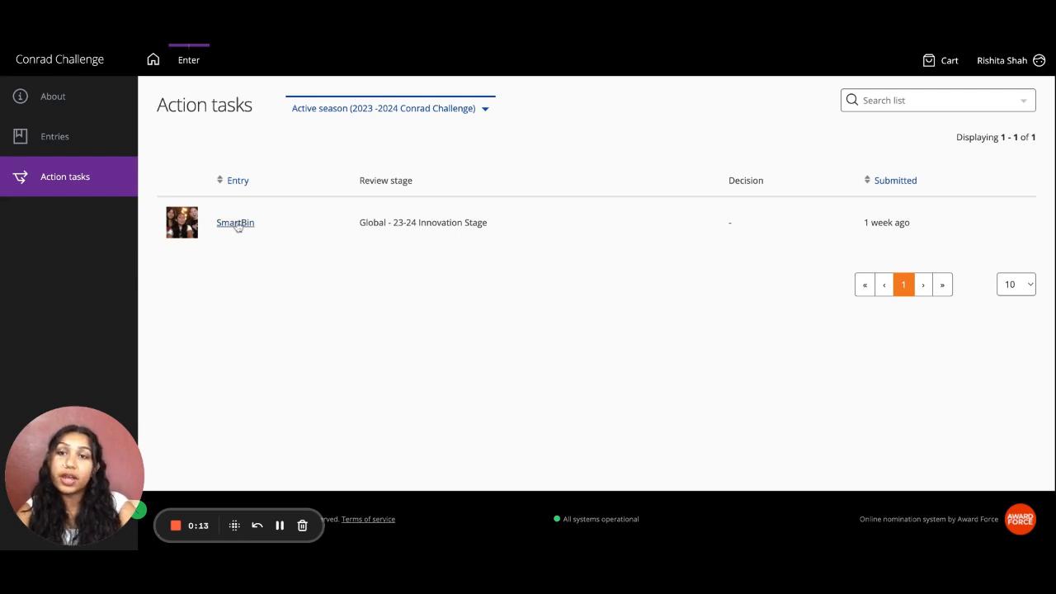
{"action": "left_click", "coordinate": [235, 223]}
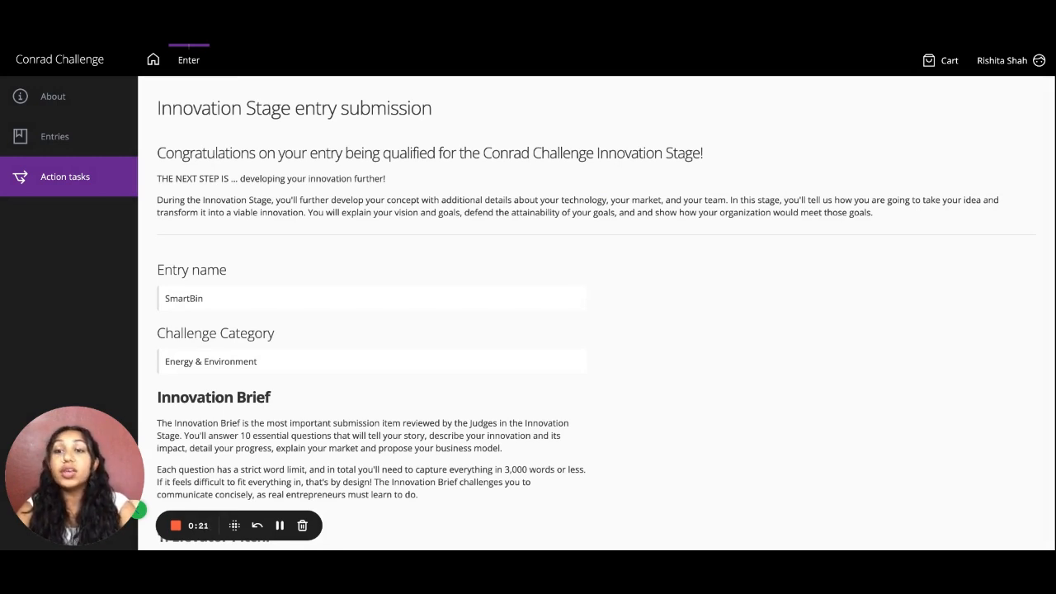
{"action": "scroll", "scroll_direction": "down", "scroll_amount": 3}
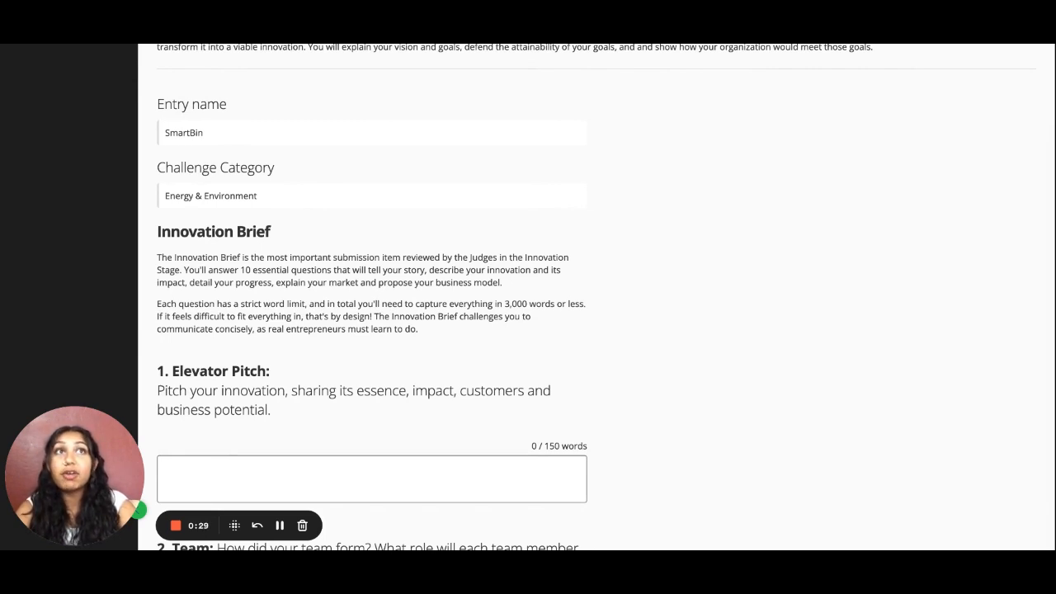
{"action": "scroll", "scroll_direction": "down", "scroll_amount": 3}
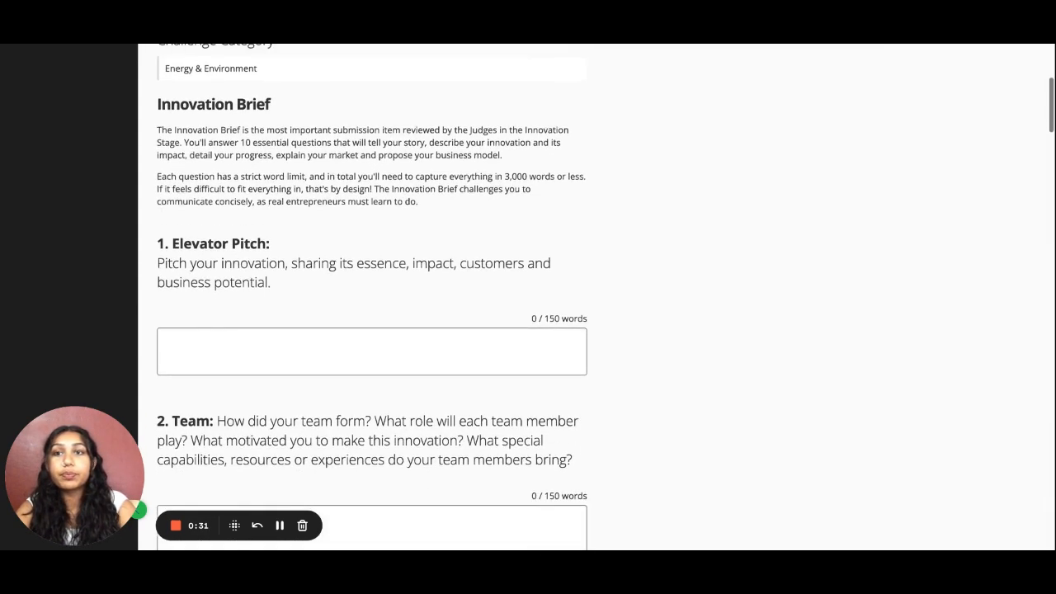
{"action": "scroll", "scroll_direction": "down", "scroll_amount": 3}
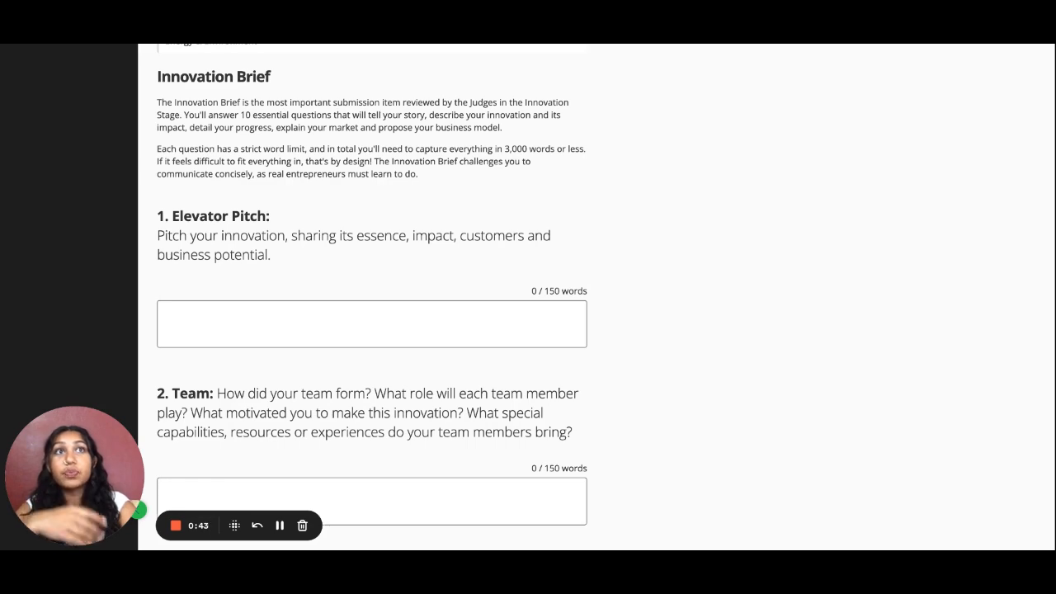
{"action": "scroll", "scroll_direction": "down", "scroll_amount": 3}
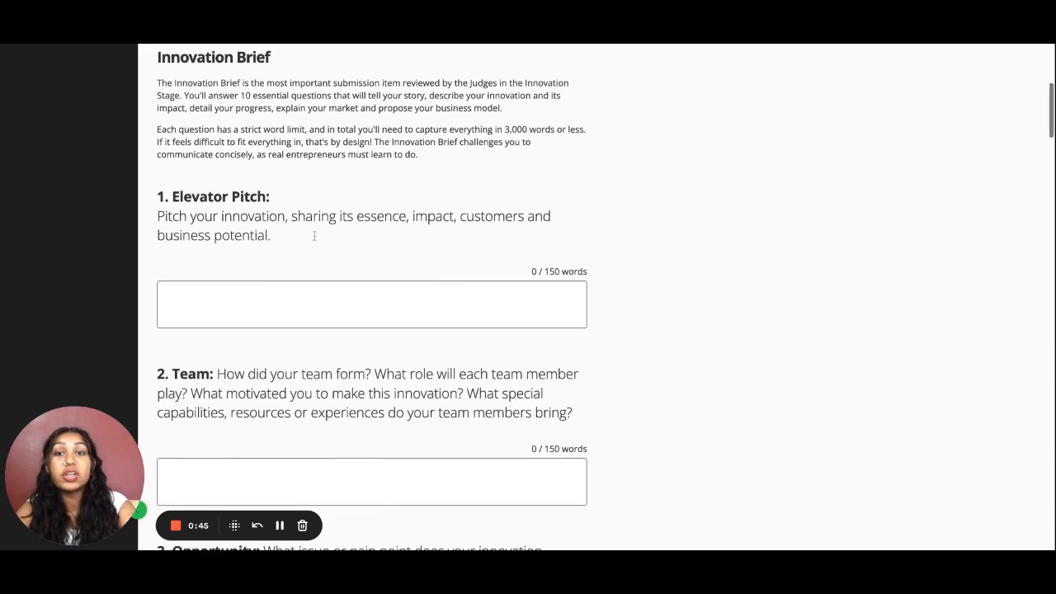
{"action": "scroll", "scroll_direction": "down", "scroll_amount": 3}
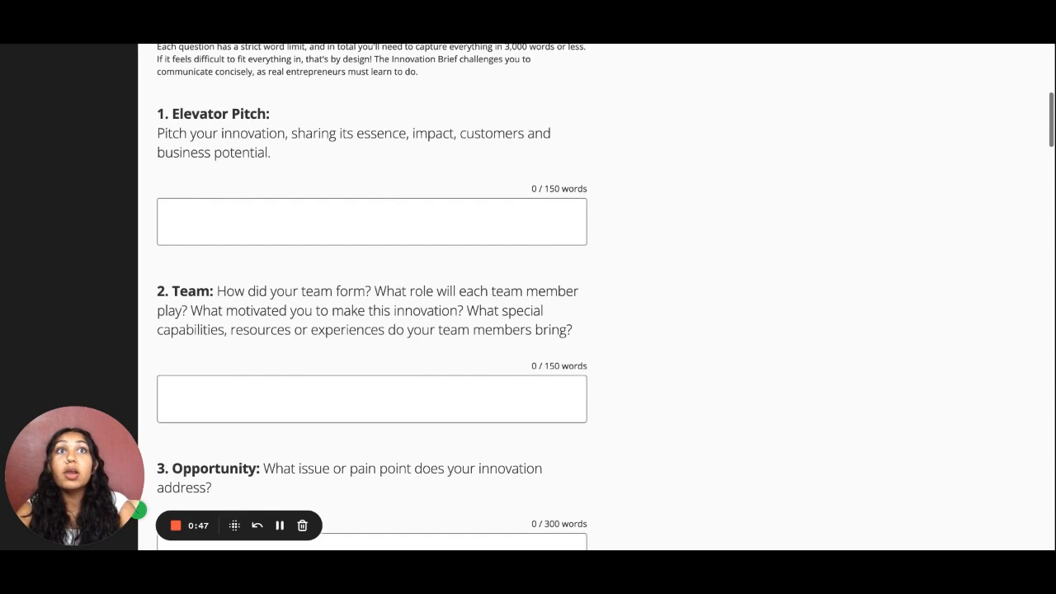
{"action": "scroll", "scroll_direction": "down", "scroll_amount": 3}
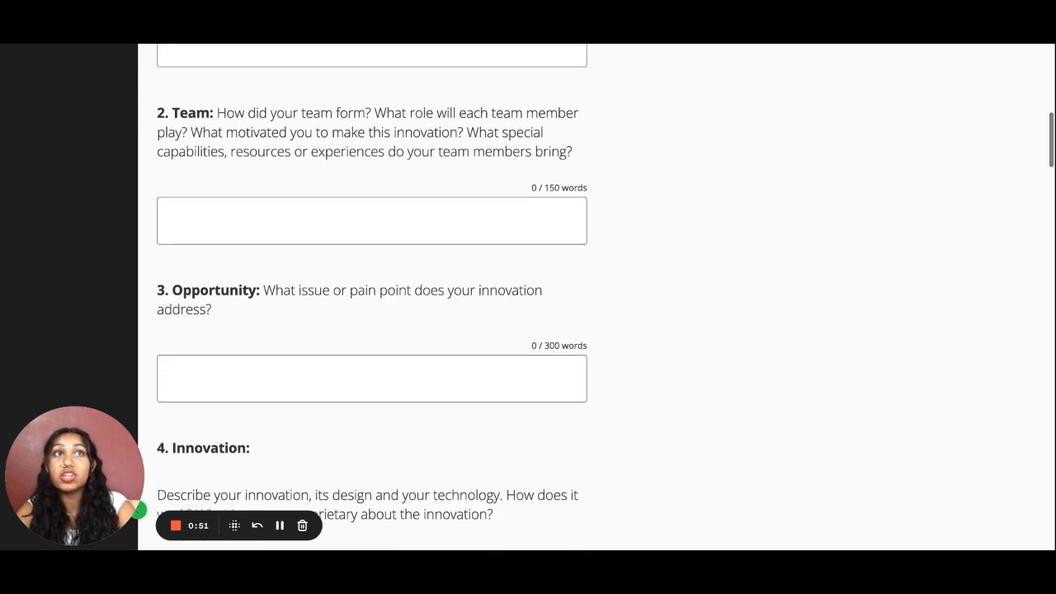
{"action": "scroll", "scroll_direction": "down", "scroll_amount": 3}
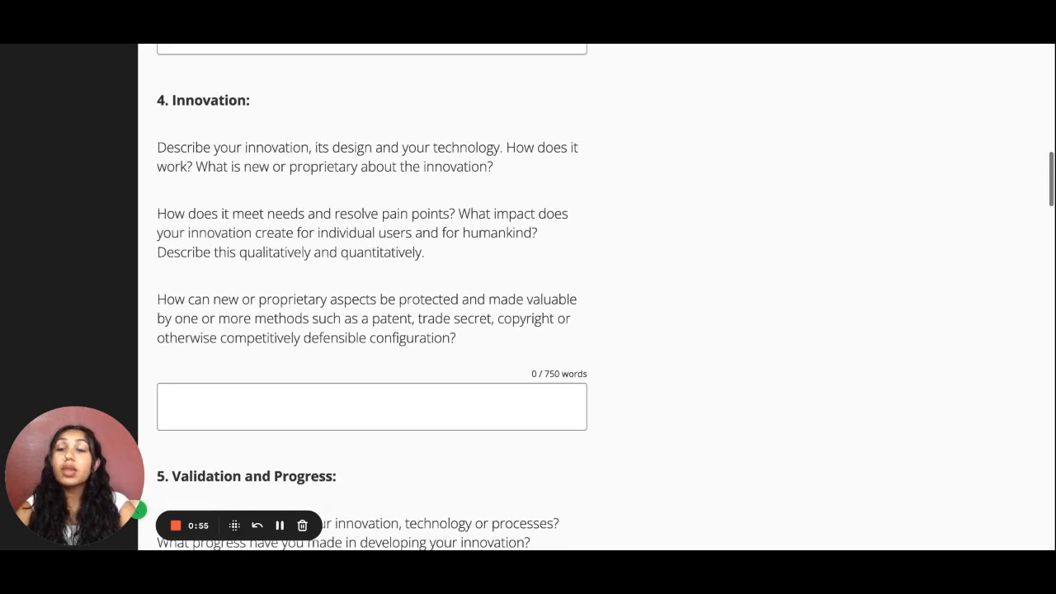
{"action": "scroll", "scroll_direction": "down", "scroll_amount": 3}
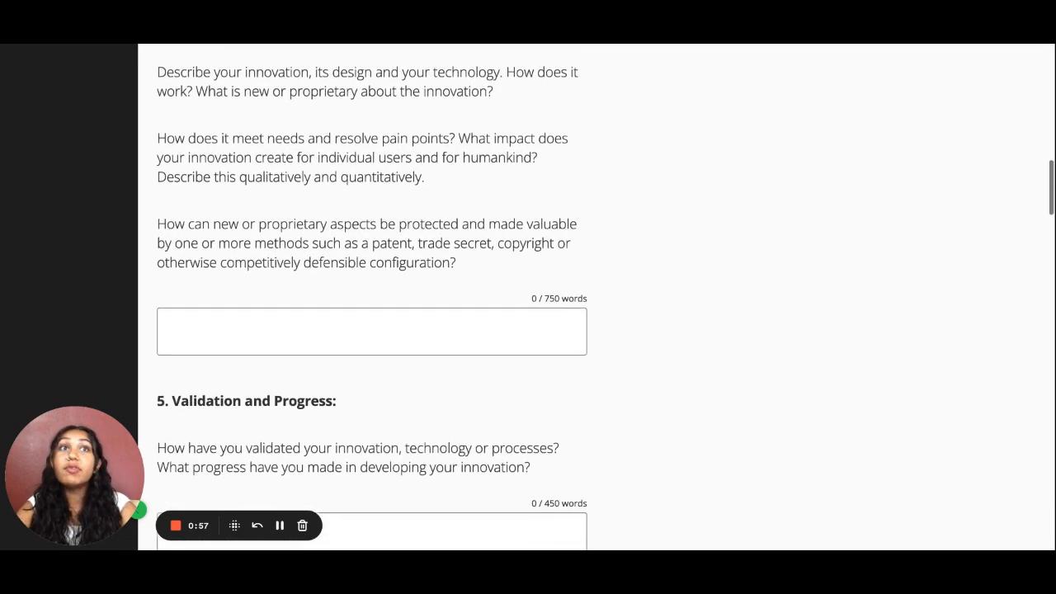
{"action": "scroll", "scroll_direction": "down", "scroll_amount": 3}
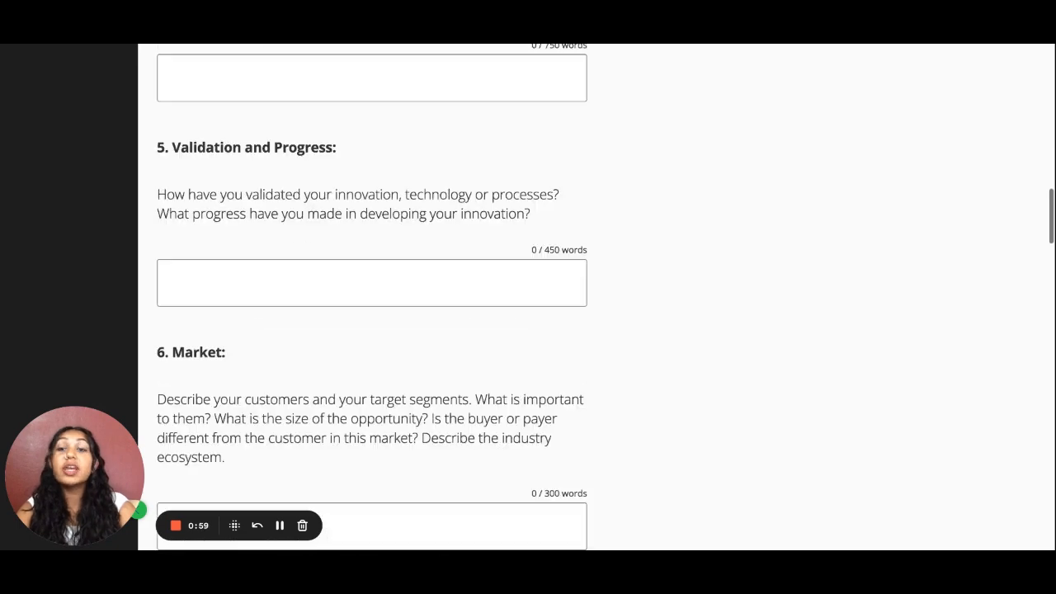
{"action": "scroll", "scroll_direction": "down", "scroll_amount": 3}
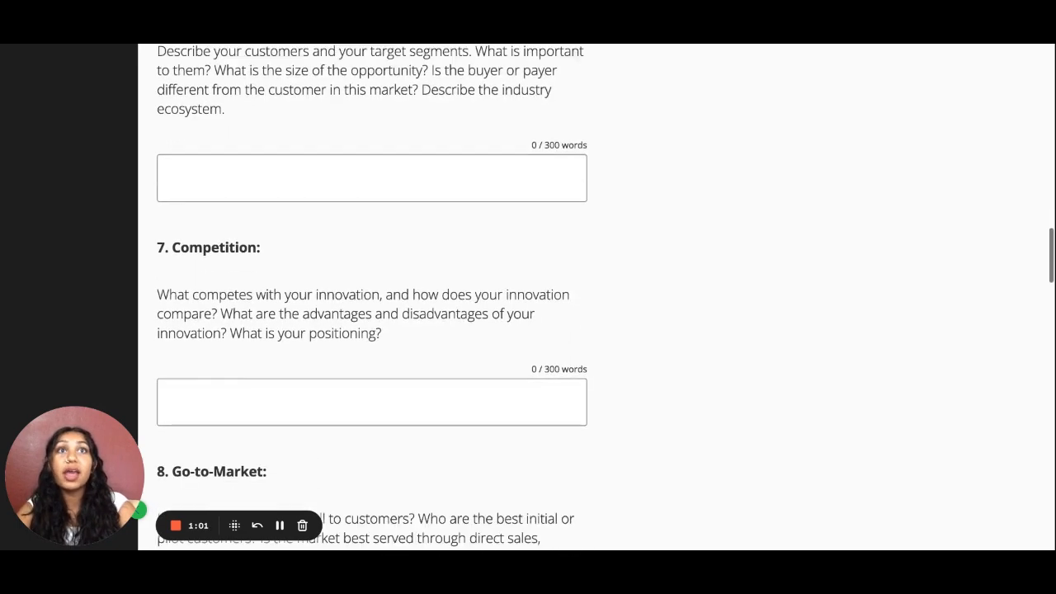
{"action": "scroll", "scroll_direction": "down", "scroll_amount": 3}
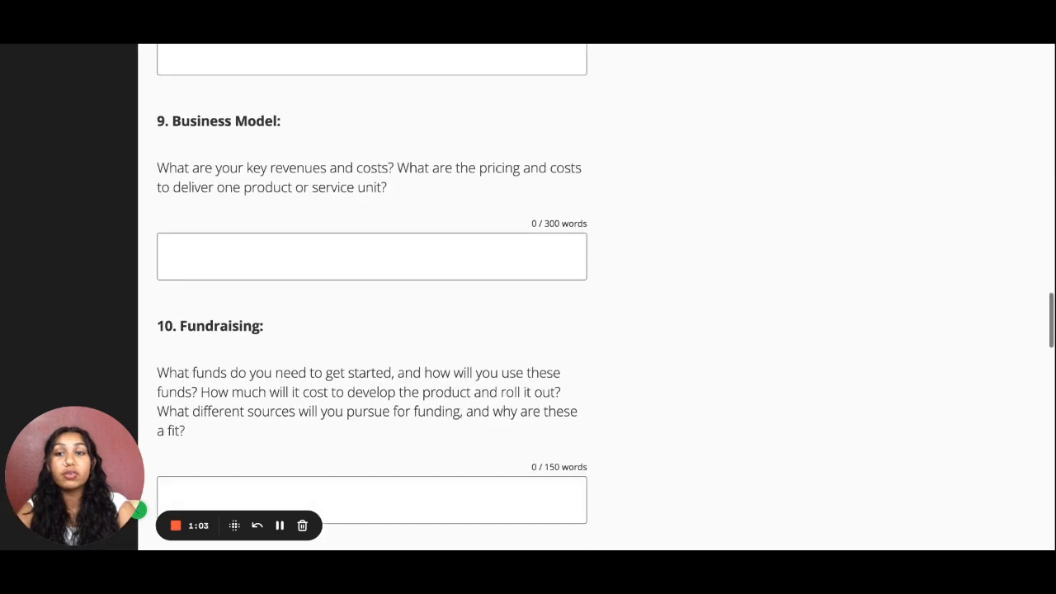
{"action": "scroll", "scroll_direction": "down", "scroll_amount": 3}
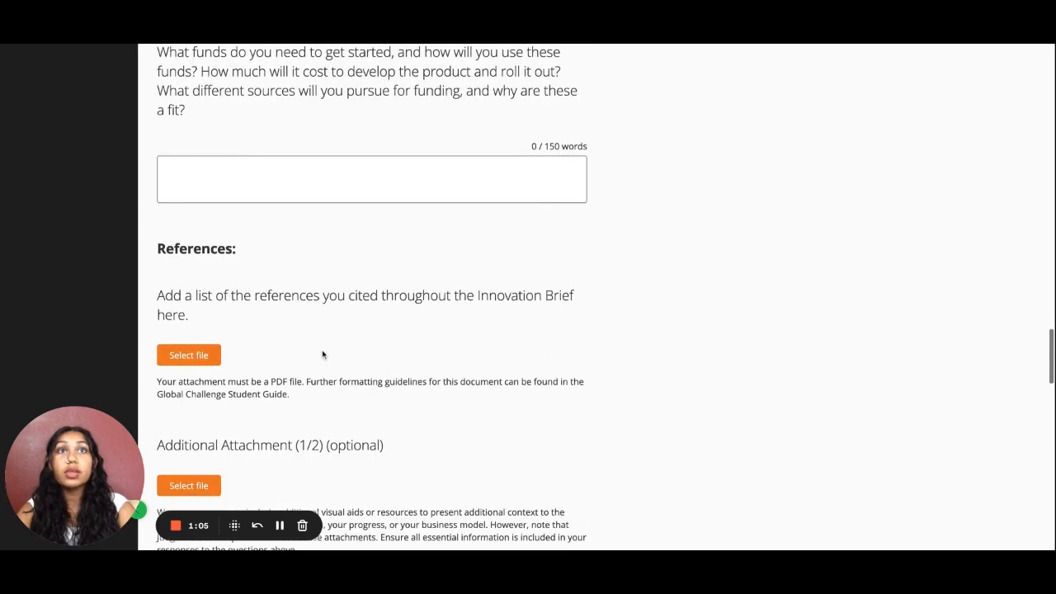
{"action": "scroll", "scroll_direction": "down", "scroll_amount": 3}
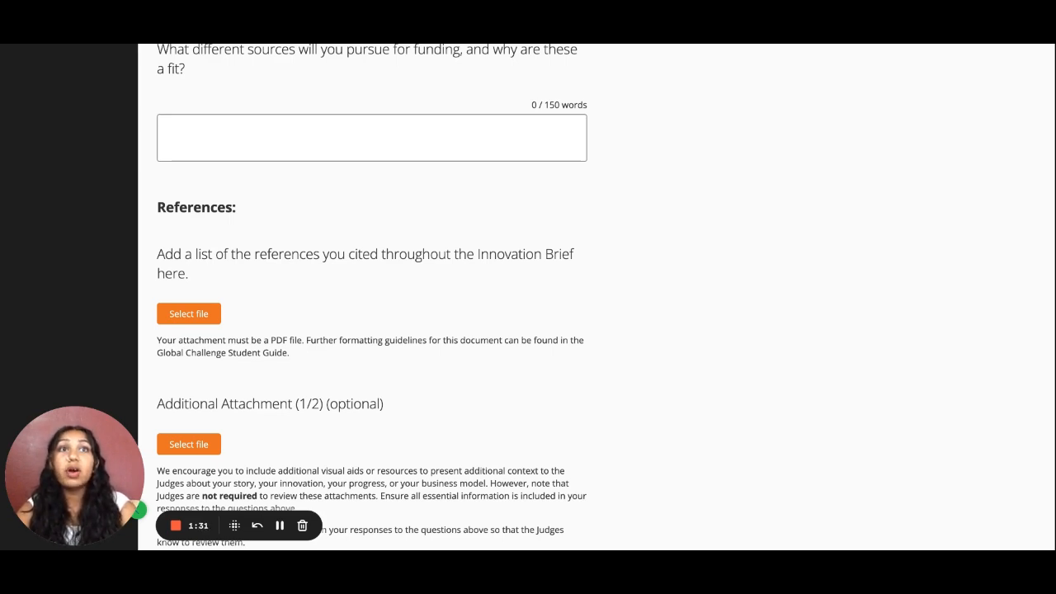
{"action": "scroll", "scroll_direction": "down", "scroll_amount": 3}
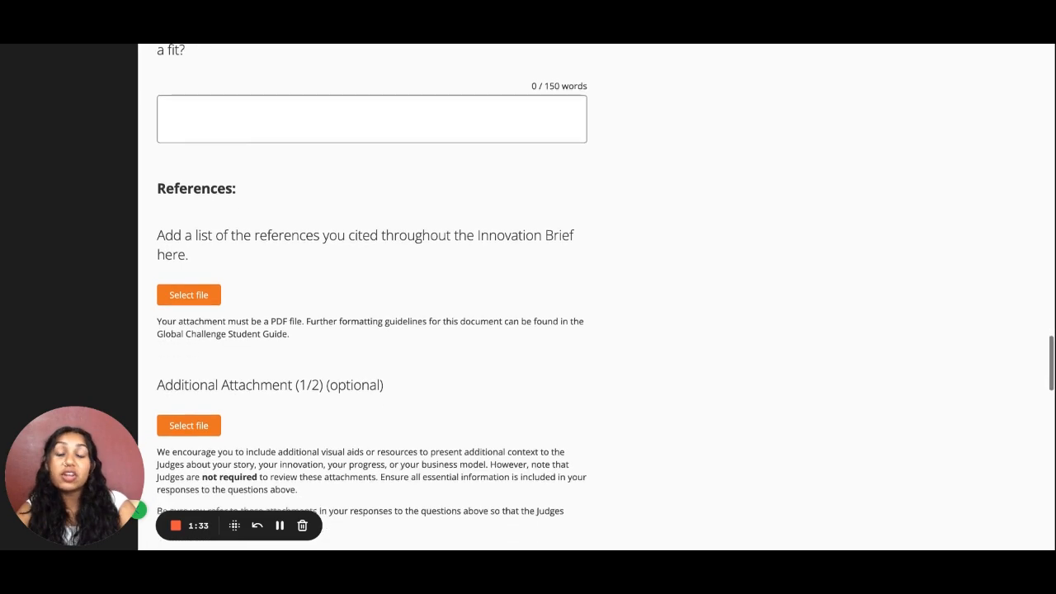
{"action": "scroll", "scroll_direction": "down", "scroll_amount": 3}
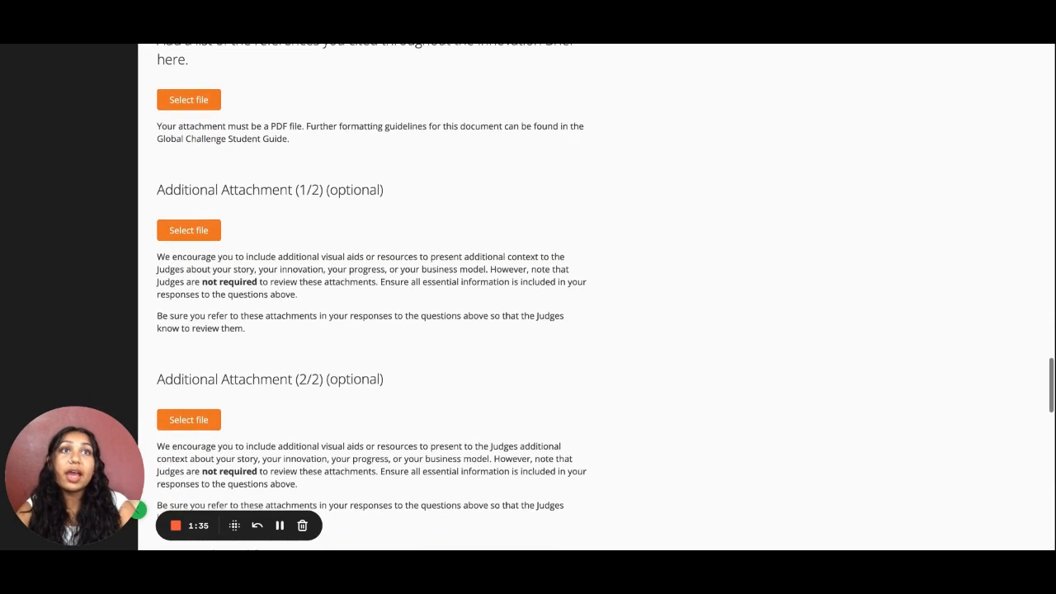
{"action": "scroll", "scroll_direction": "down", "scroll_amount": 3}
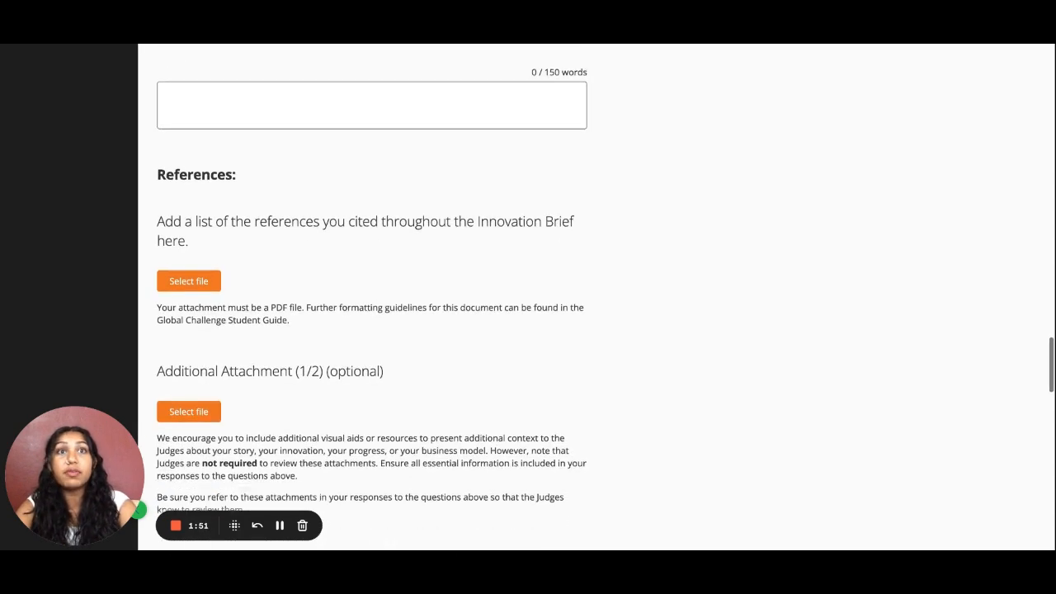
{"action": "scroll", "scroll_direction": "down", "scroll_amount": 3}
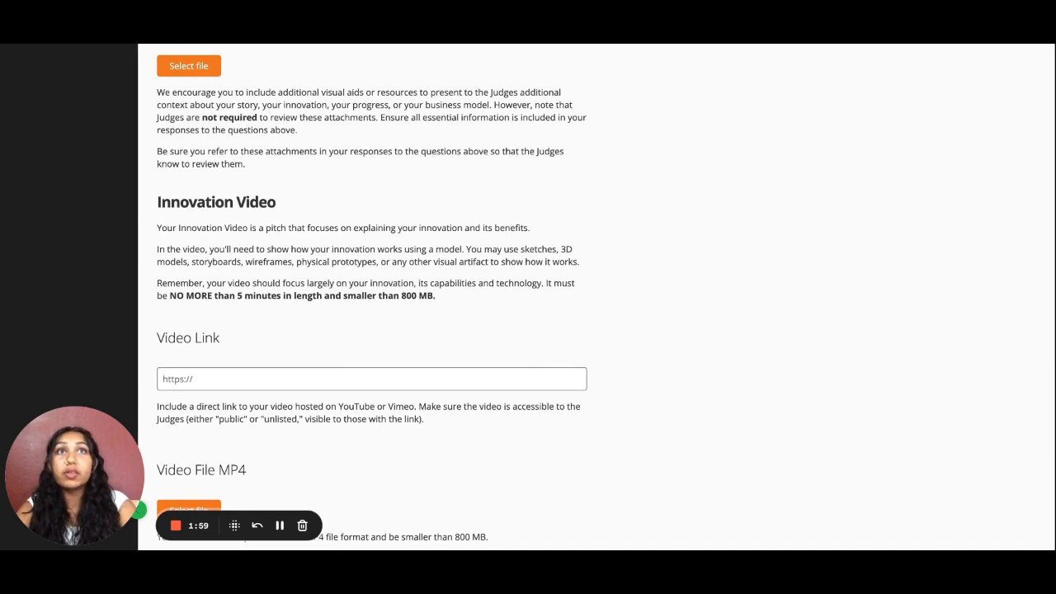
{"action": "mouse_move", "coordinate": [572, 296]}
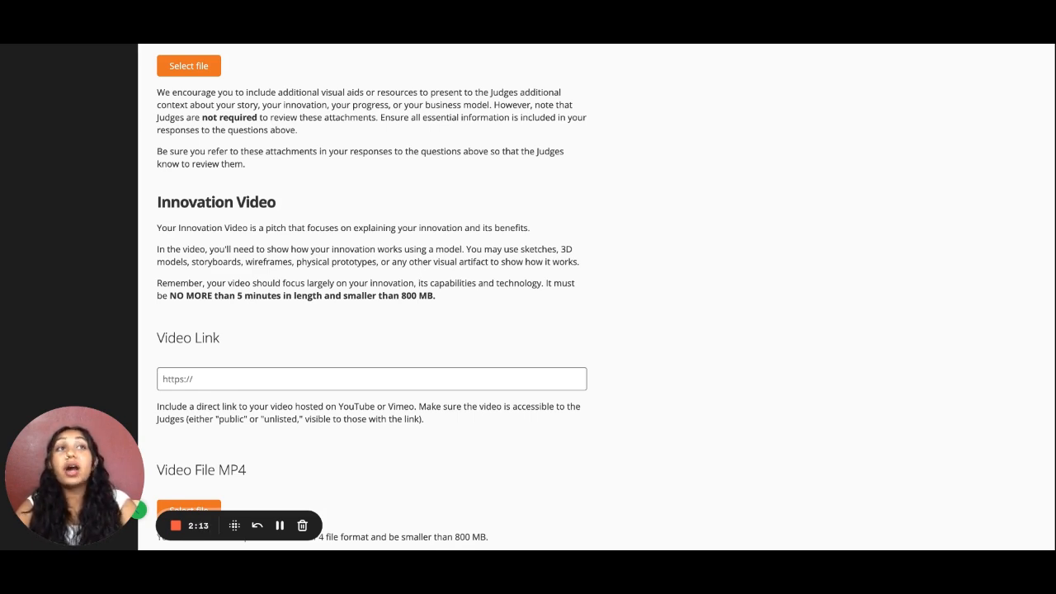
{"action": "mouse_move", "coordinate": [435, 341]}
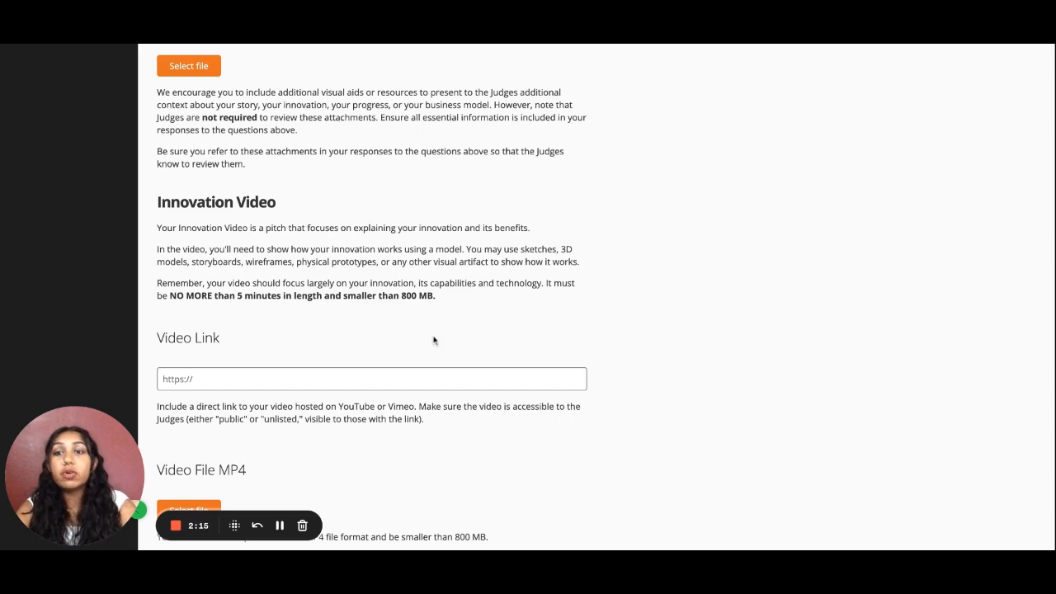
{"action": "scroll", "scroll_direction": "down", "scroll_amount": 3}
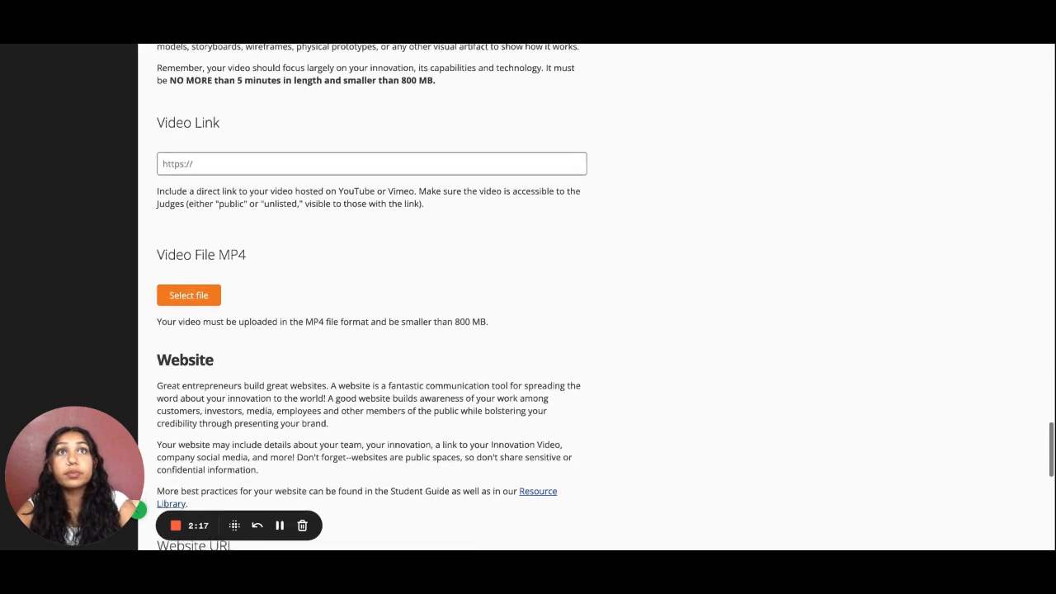
{"action": "scroll", "scroll_direction": "down", "scroll_amount": 3}
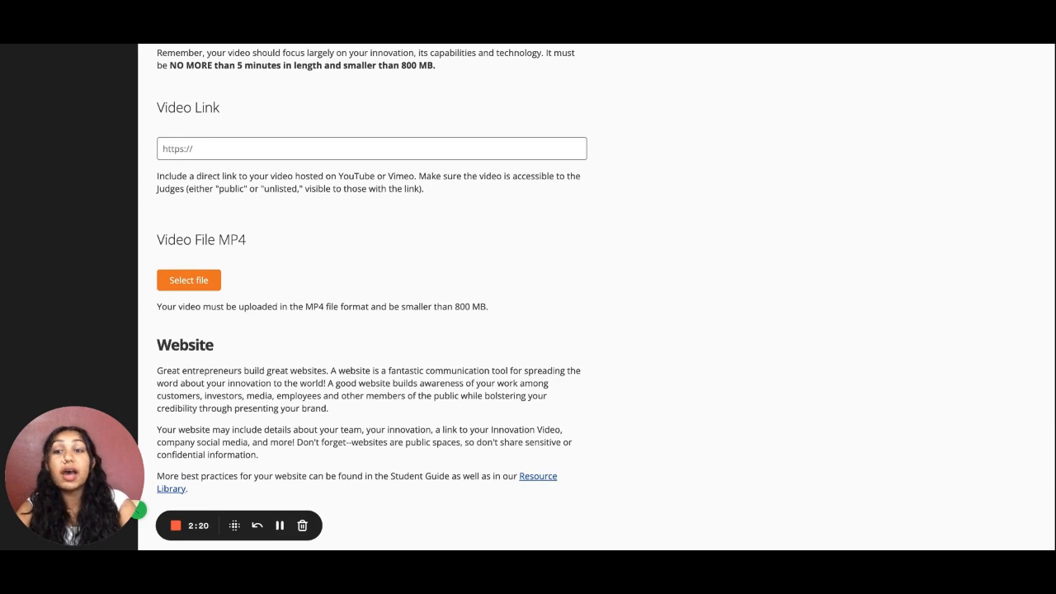
Step: Scroll past the Website and Team Photo sections to the 150-word Elevator Pitch
{"action": "scroll", "scroll_direction": "down", "scroll_amount": 3}
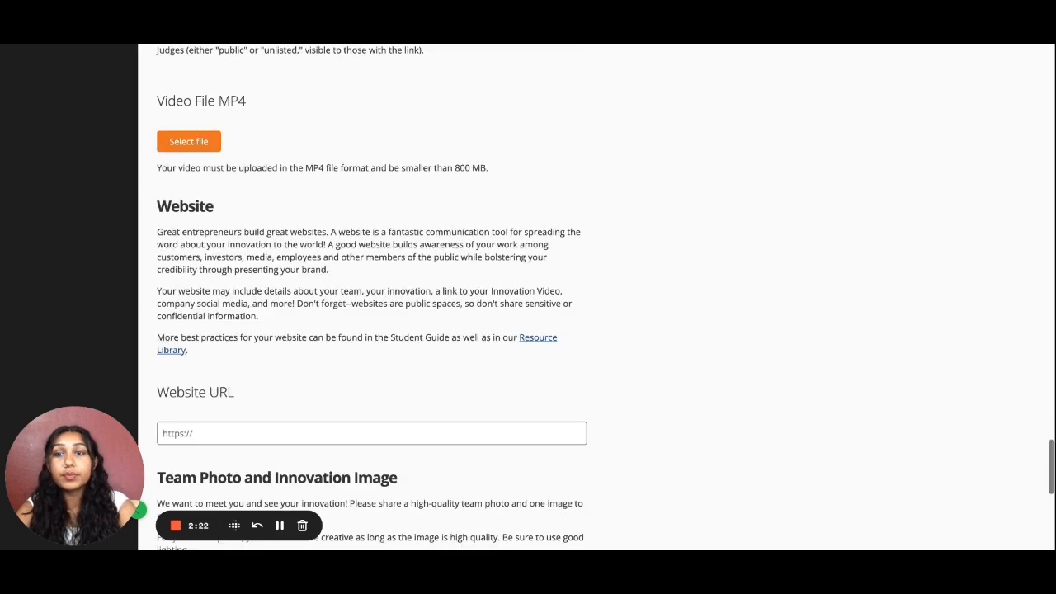
{"action": "scroll", "scroll_direction": "down", "scroll_amount": 3}
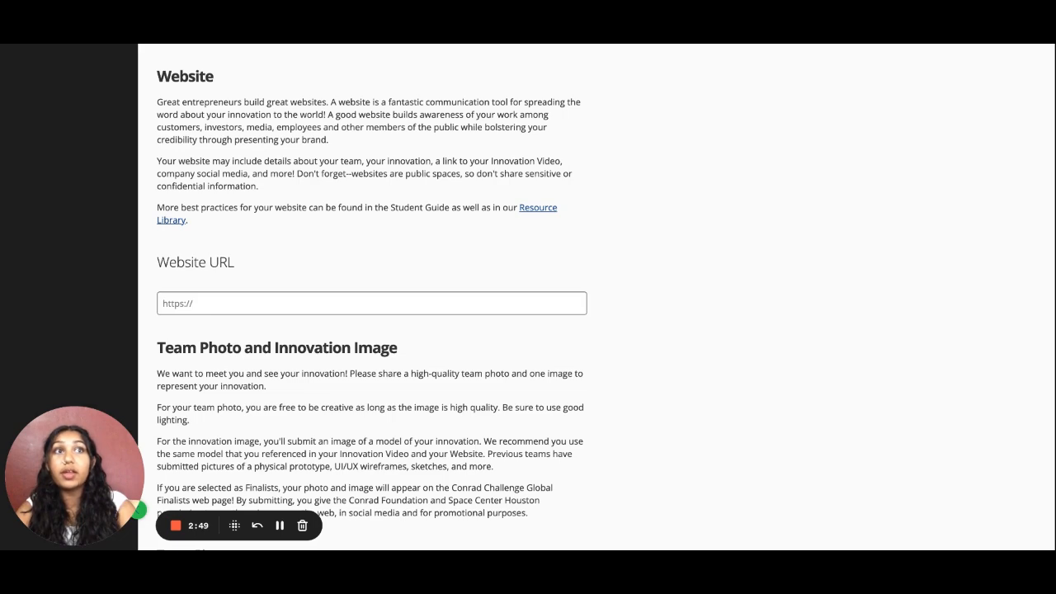
{"action": "scroll", "scroll_direction": "down", "scroll_amount": 3}
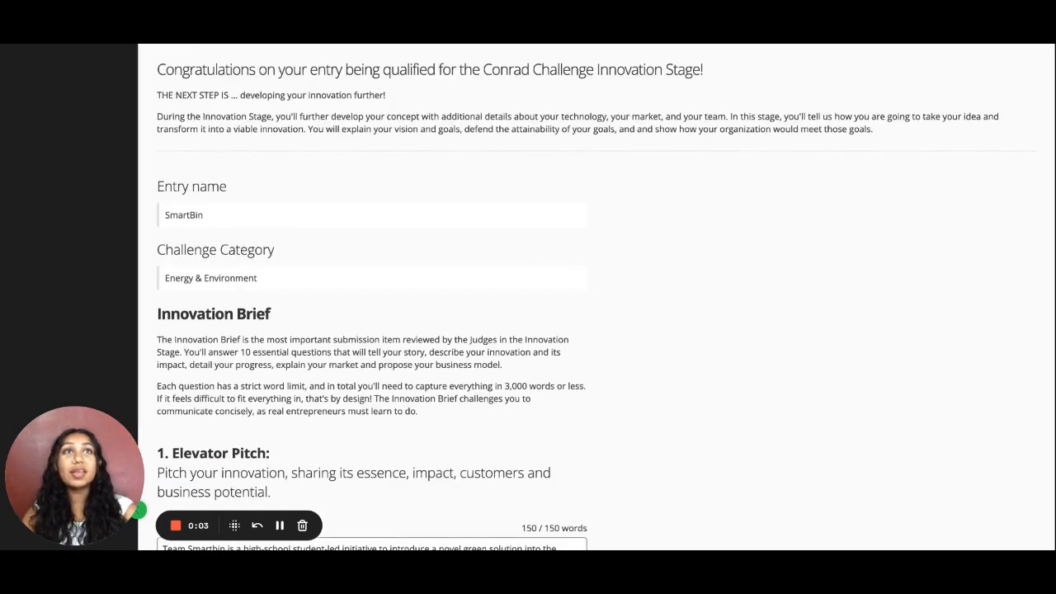
Step: Scroll to the bottom and submit the SmartBin Innovation Stage entry
{"action": "scroll", "scroll_direction": "down", "scroll_amount": 3}
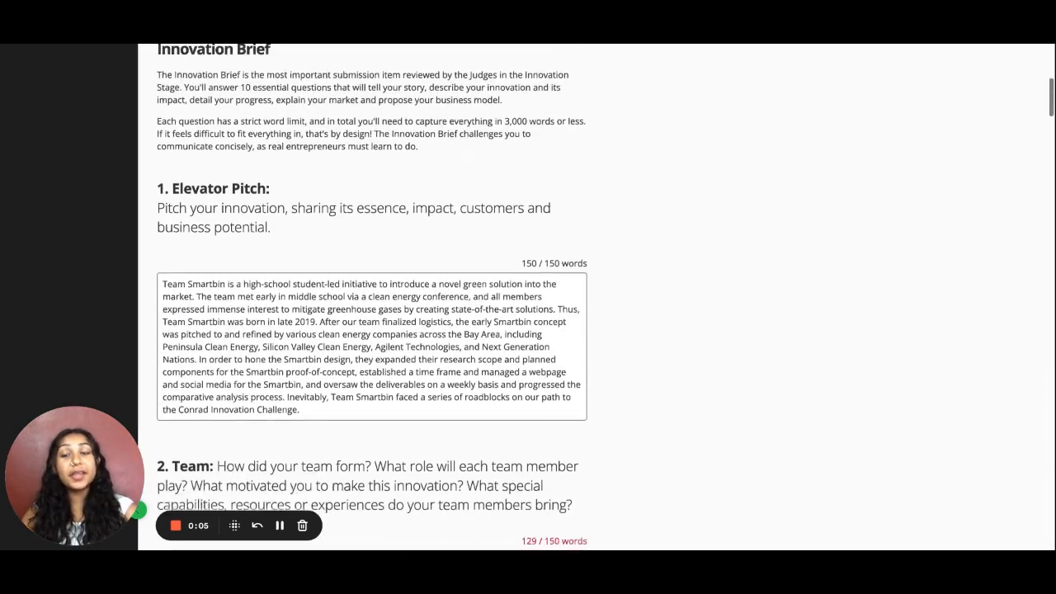
{"action": "scroll", "scroll_direction": "down", "scroll_amount": 3}
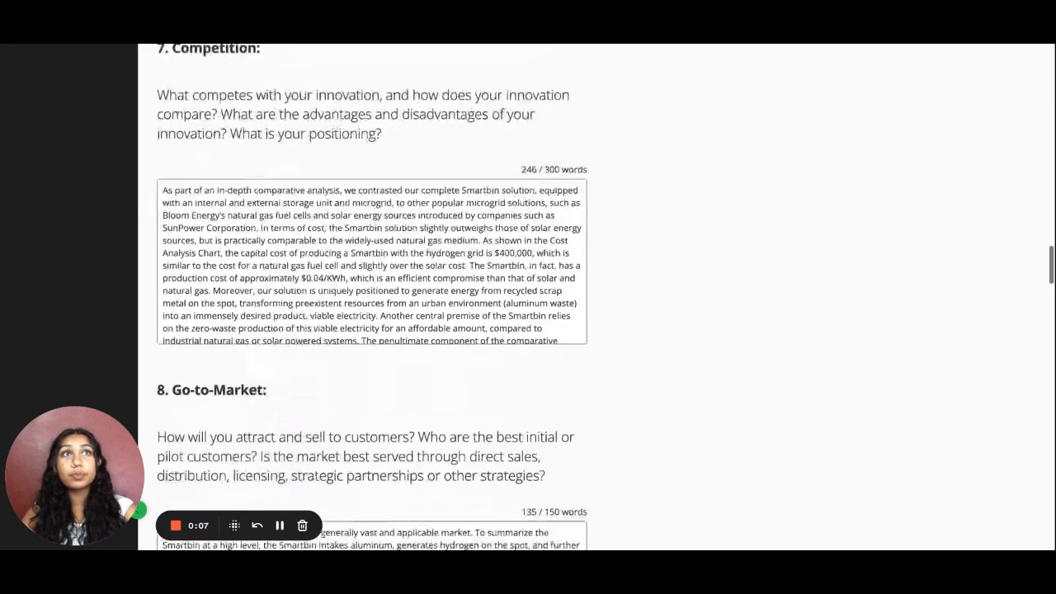
{"action": "scroll", "scroll_direction": "down", "scroll_amount": 3}
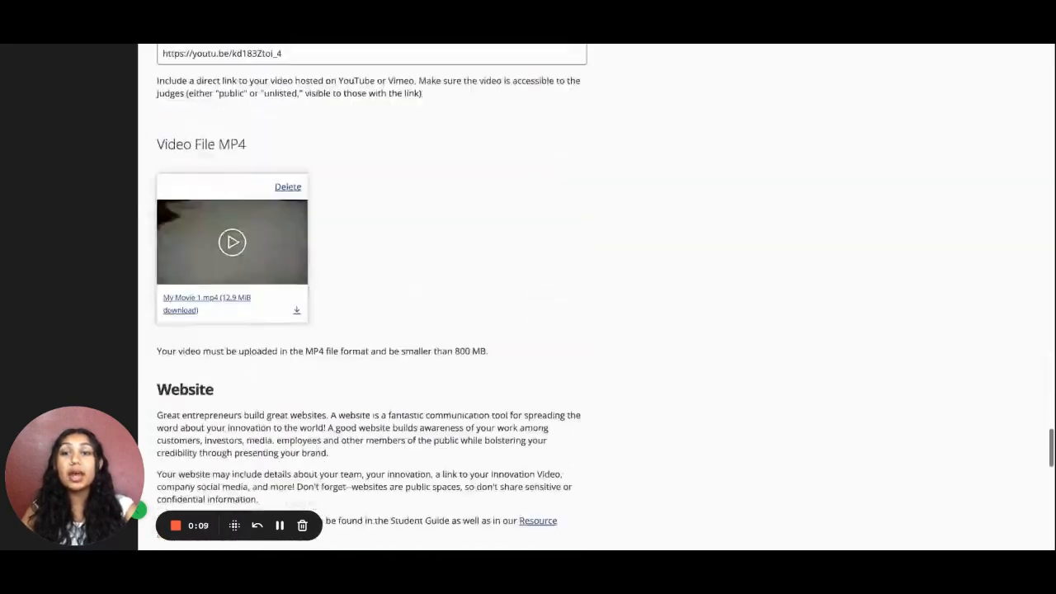
{"action": "scroll", "scroll_direction": "down", "scroll_amount": 3}
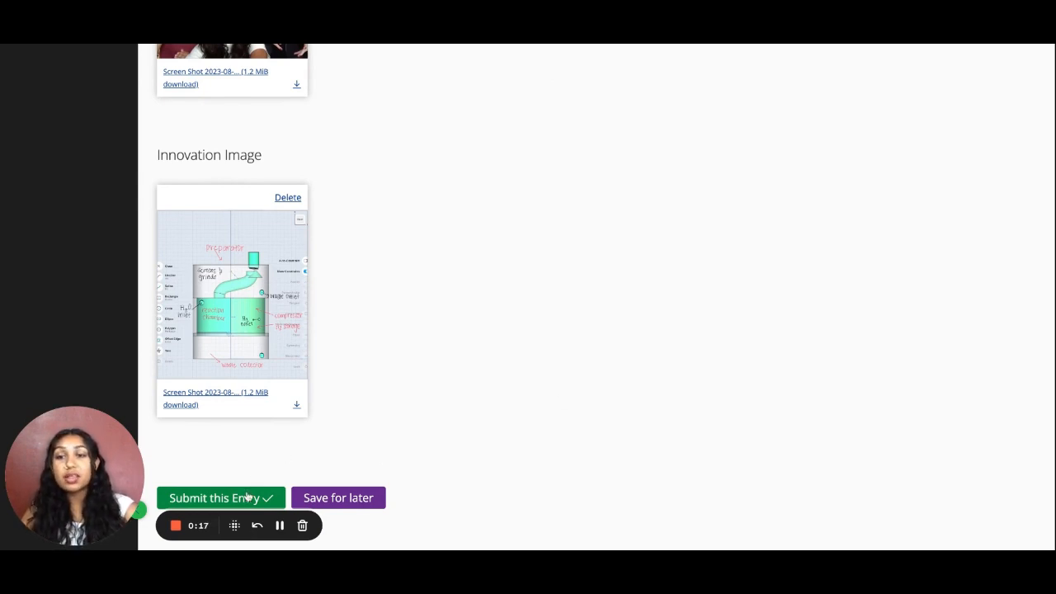
{"action": "left_click", "coordinate": [216, 497]}
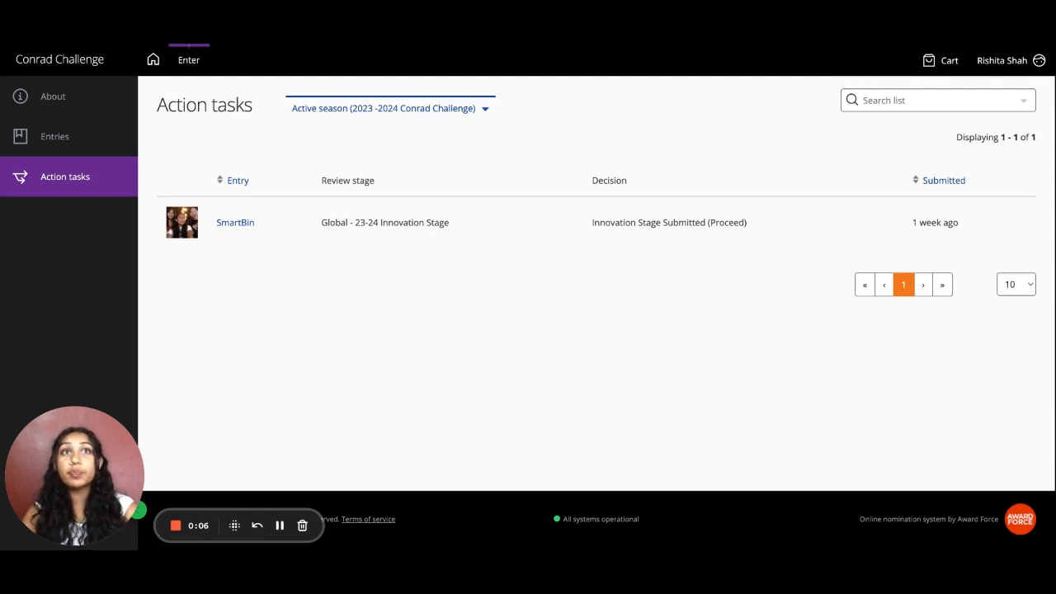
{"action": "mouse_move", "coordinate": [54, 136]}
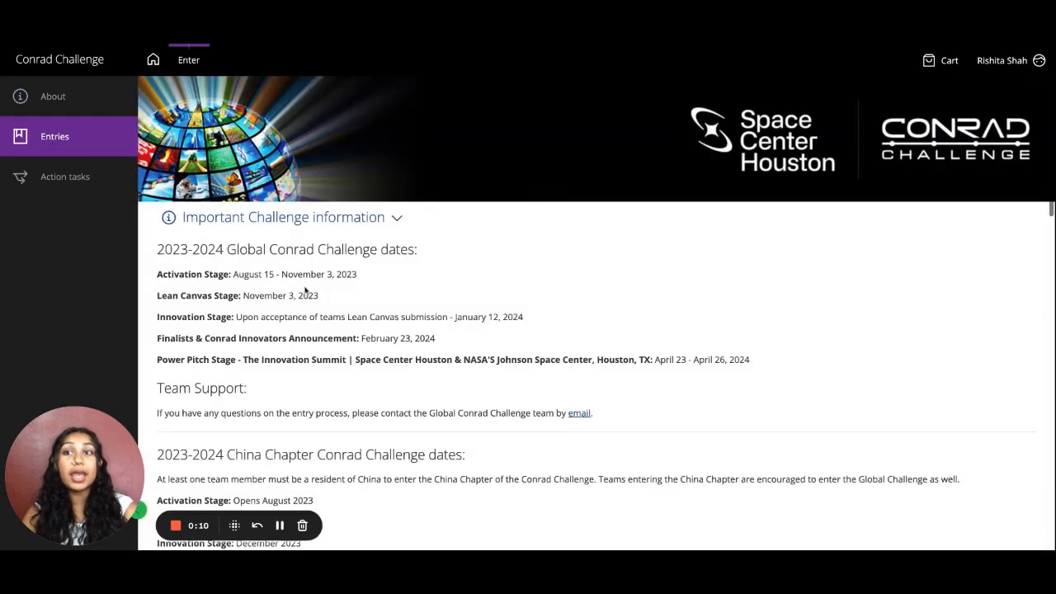
Step: Add SmartBin's $499 Innovation Stage Entry Fee to the cart from My entries
{"action": "scroll", "scroll_direction": "down", "scroll_amount": 3}
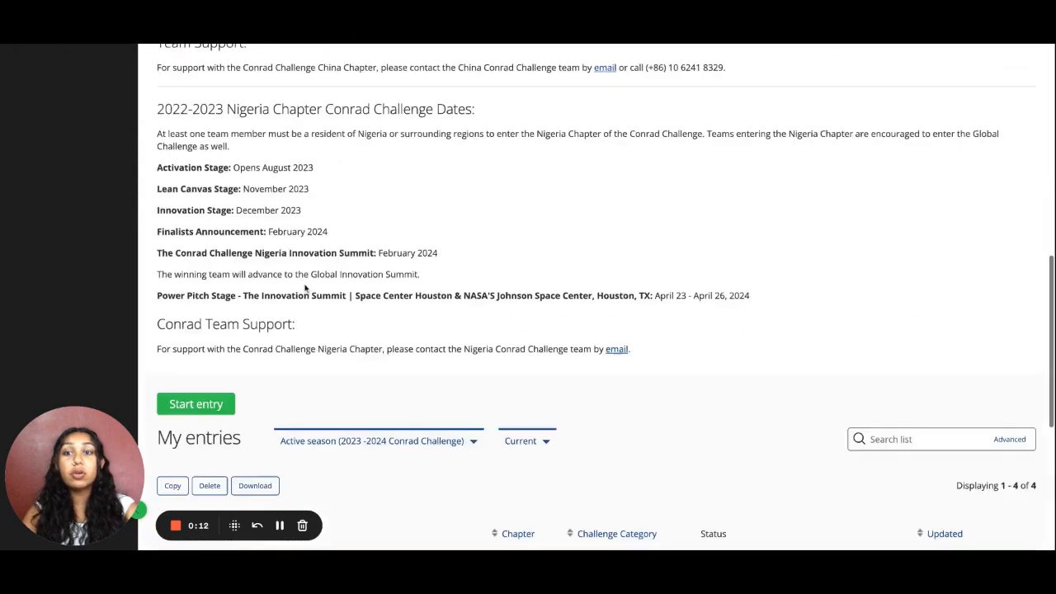
{"action": "scroll", "scroll_direction": "down", "scroll_amount": 3}
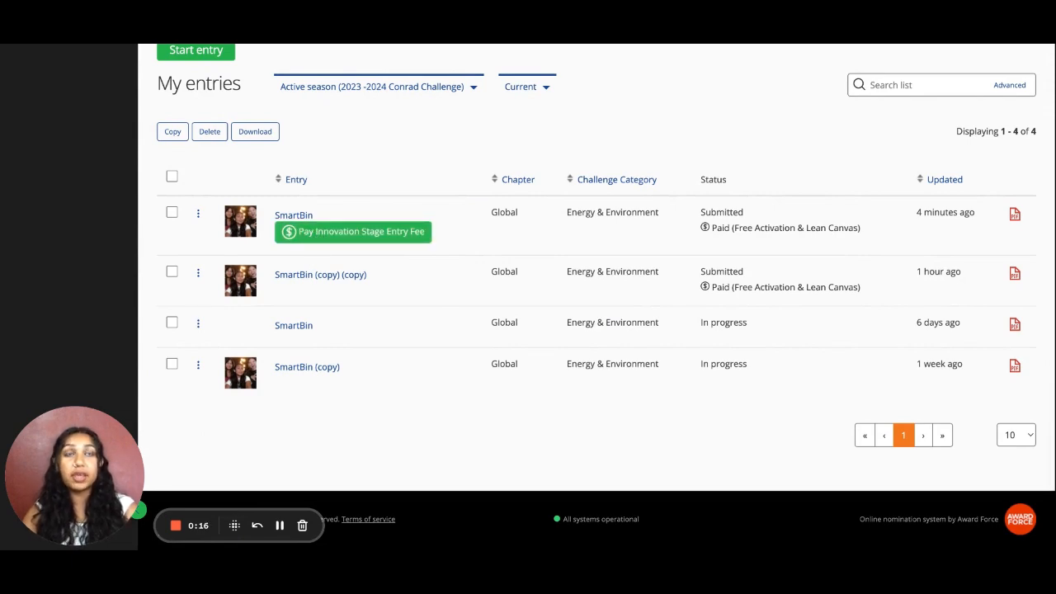
{"action": "left_click", "coordinate": [352, 231]}
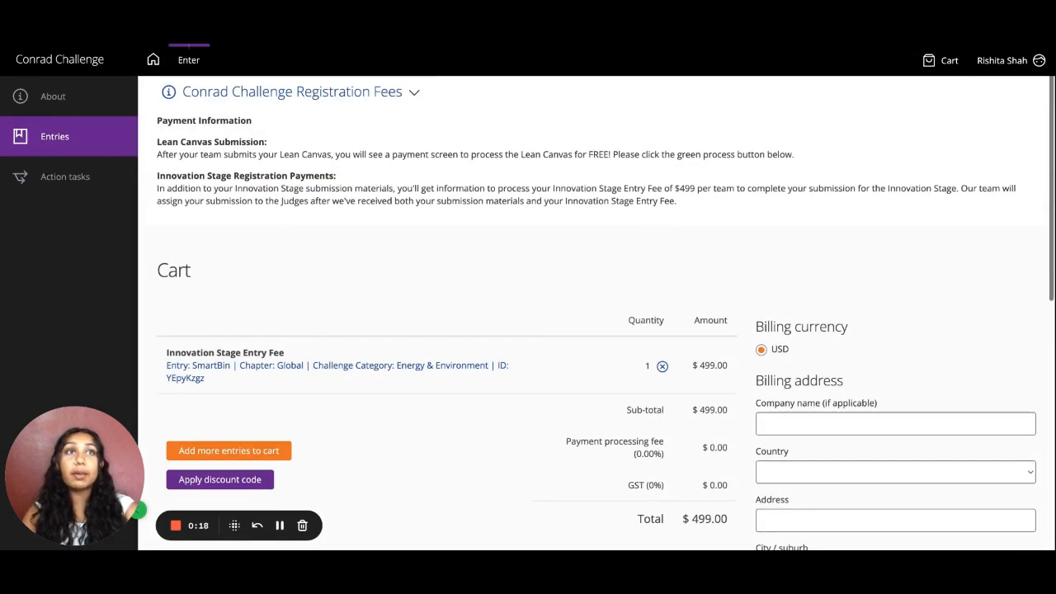
{"action": "scroll", "scroll_direction": "down", "scroll_amount": 3}
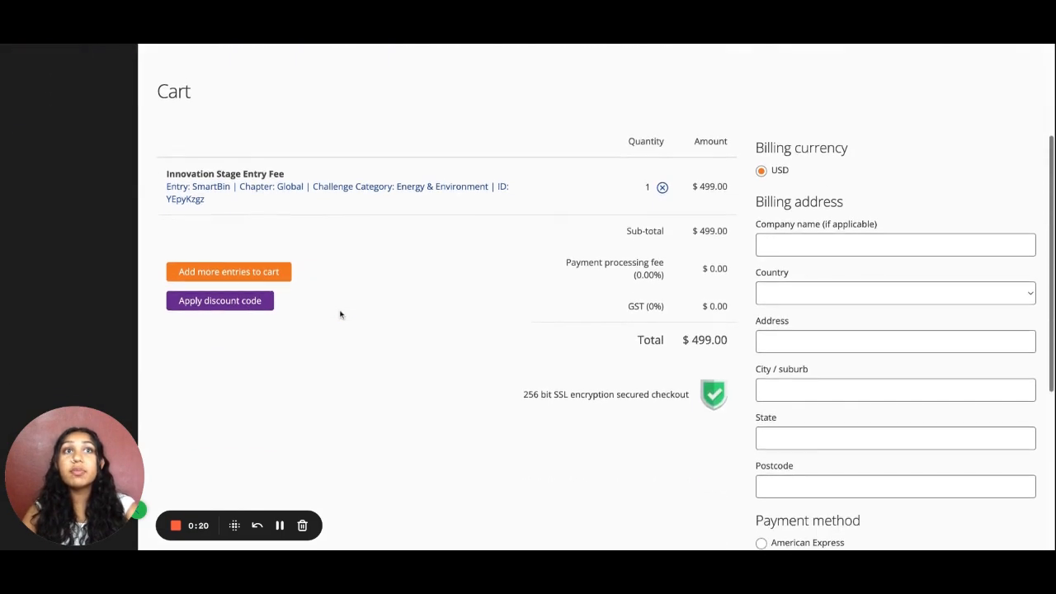